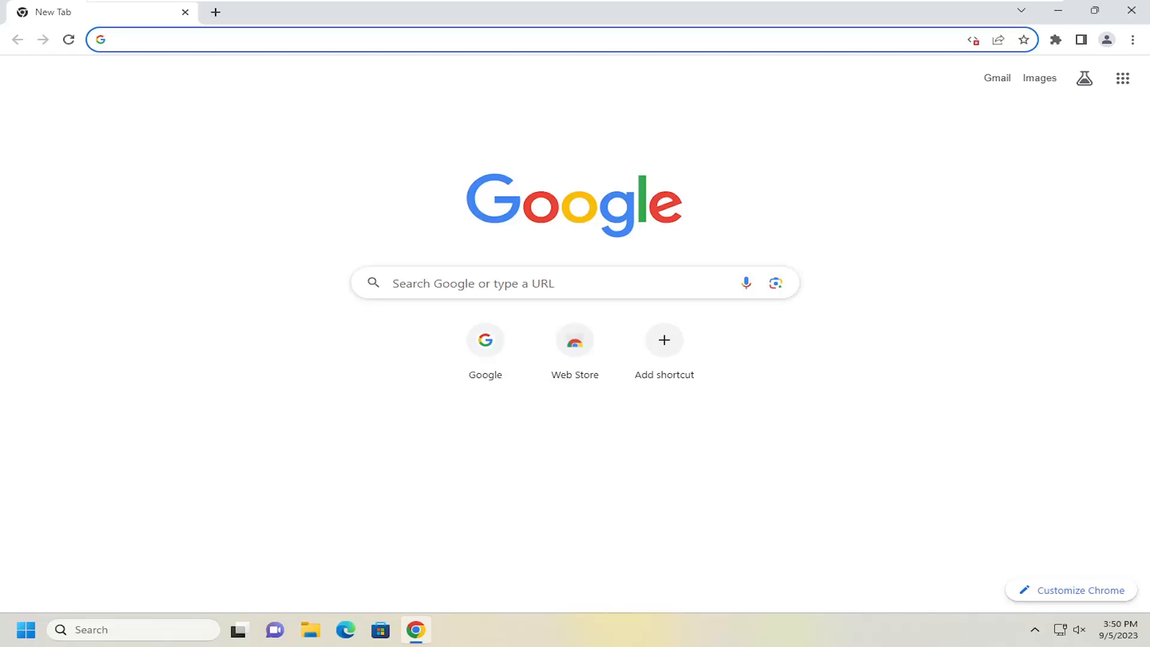
- Reach Settings > Search engine > Manage search engines and site search from the Chrome menu
left_click(197, 39)
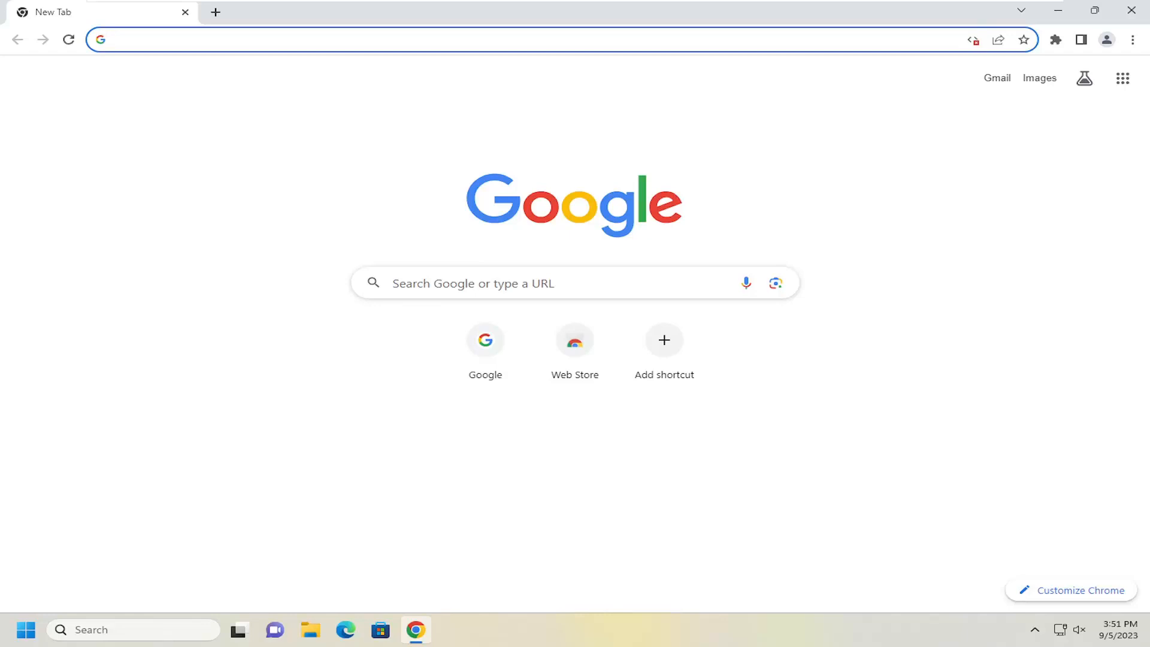
mouse_move(1003, 253)
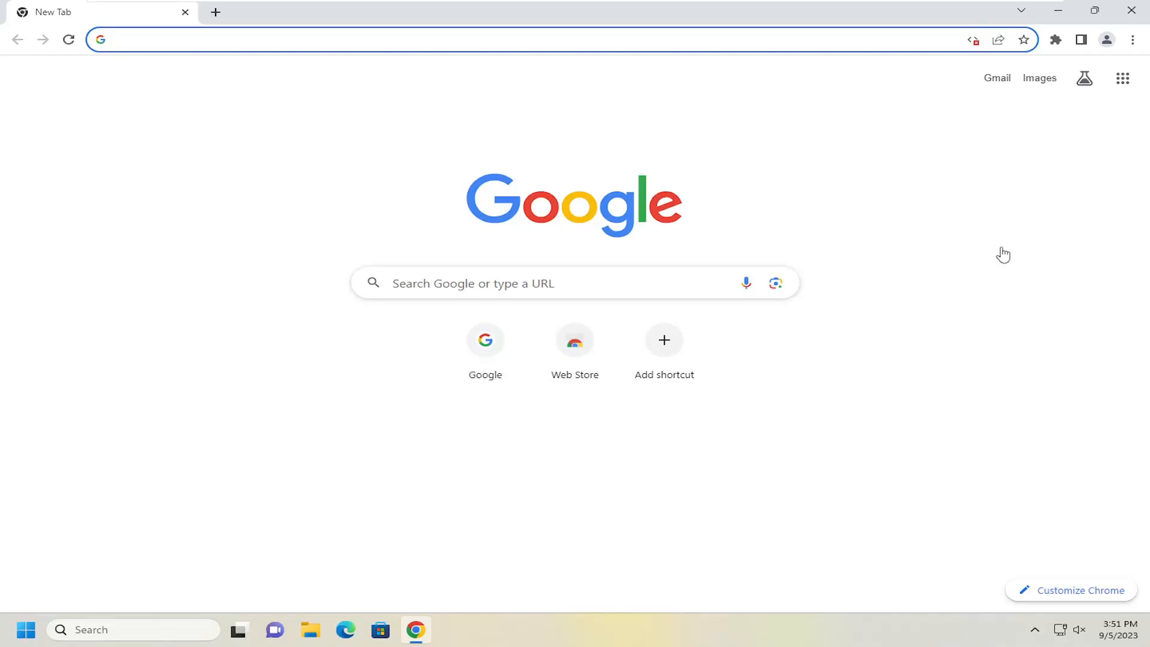
mouse_move(991, 230)
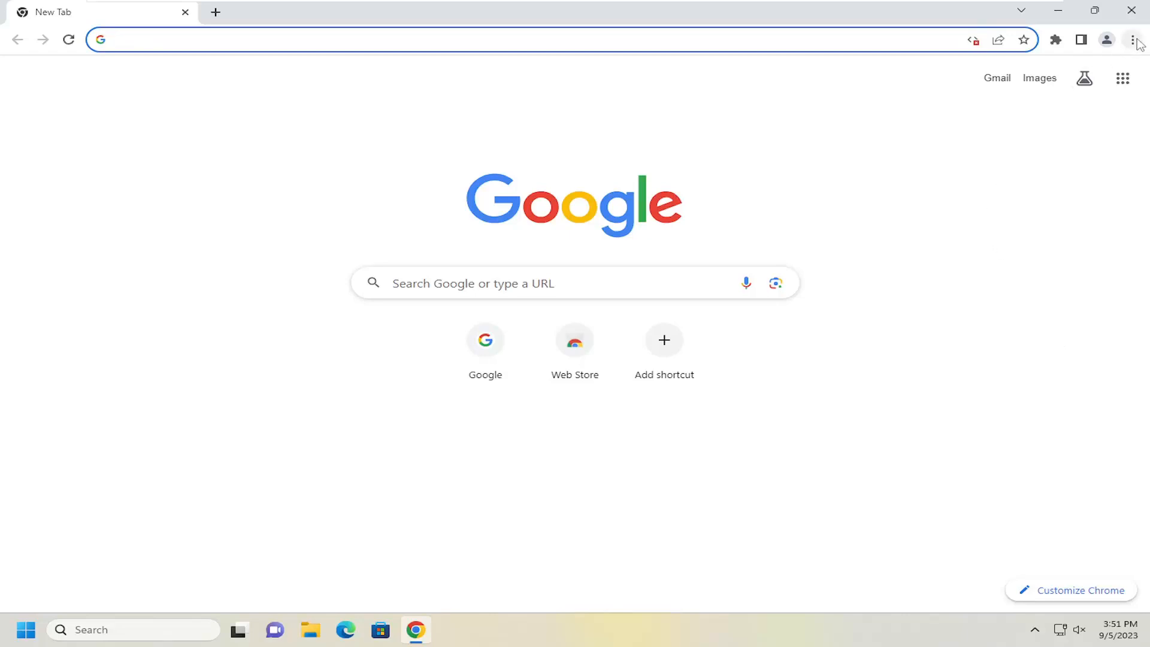
left_click(1132, 39)
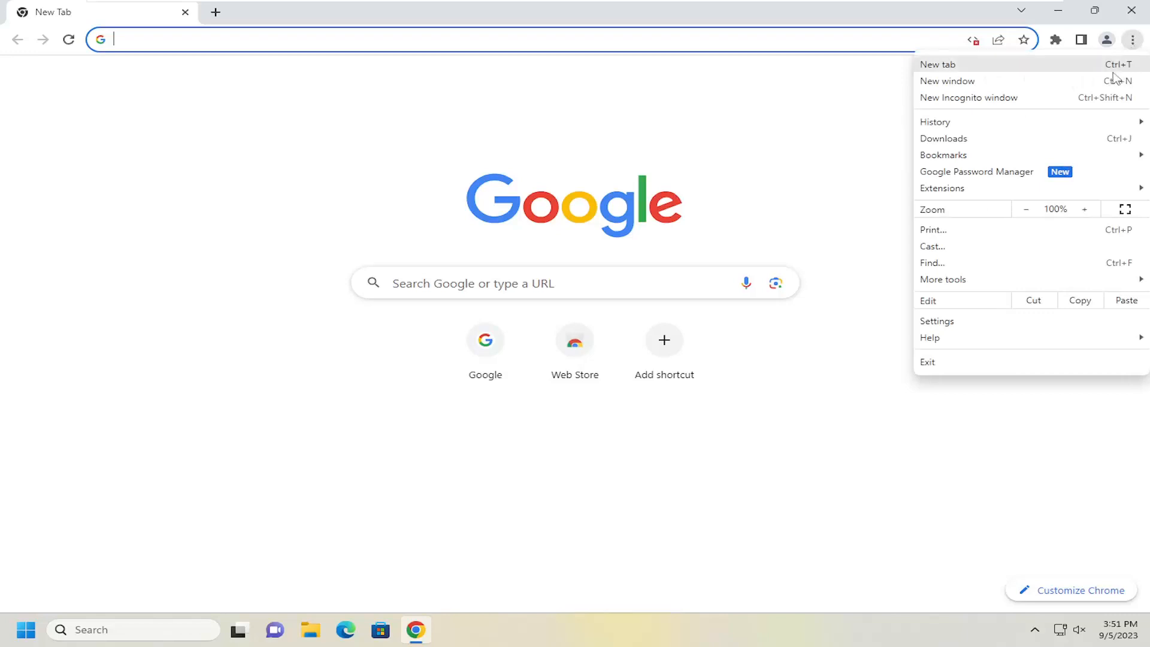
left_click(937, 321)
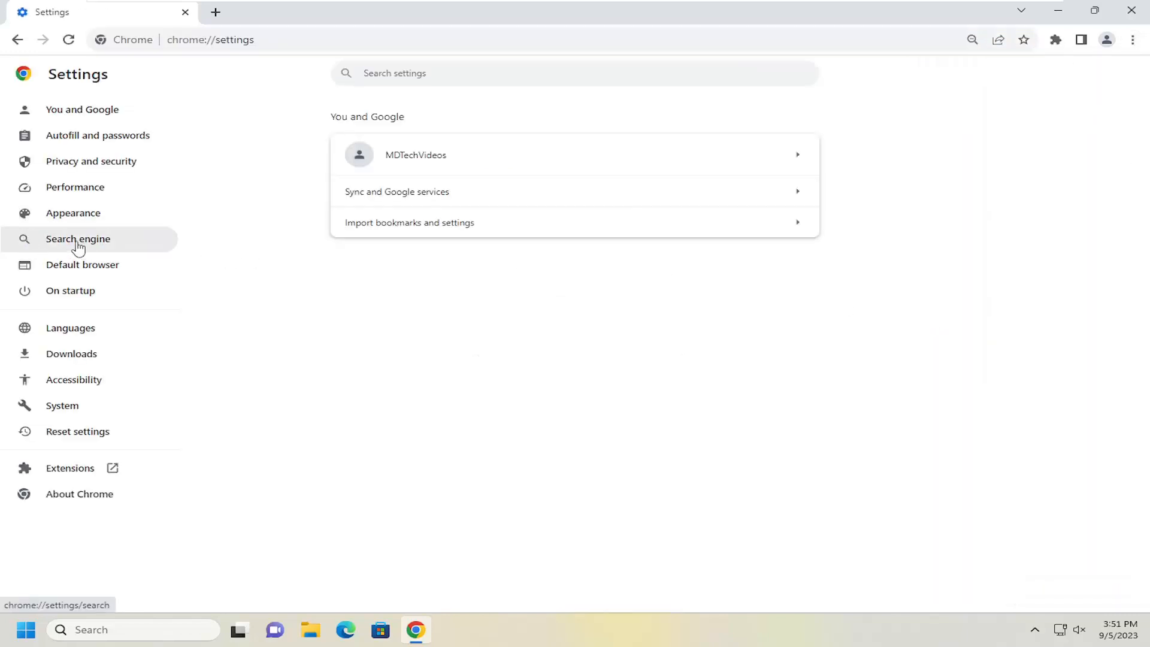
left_click(77, 239)
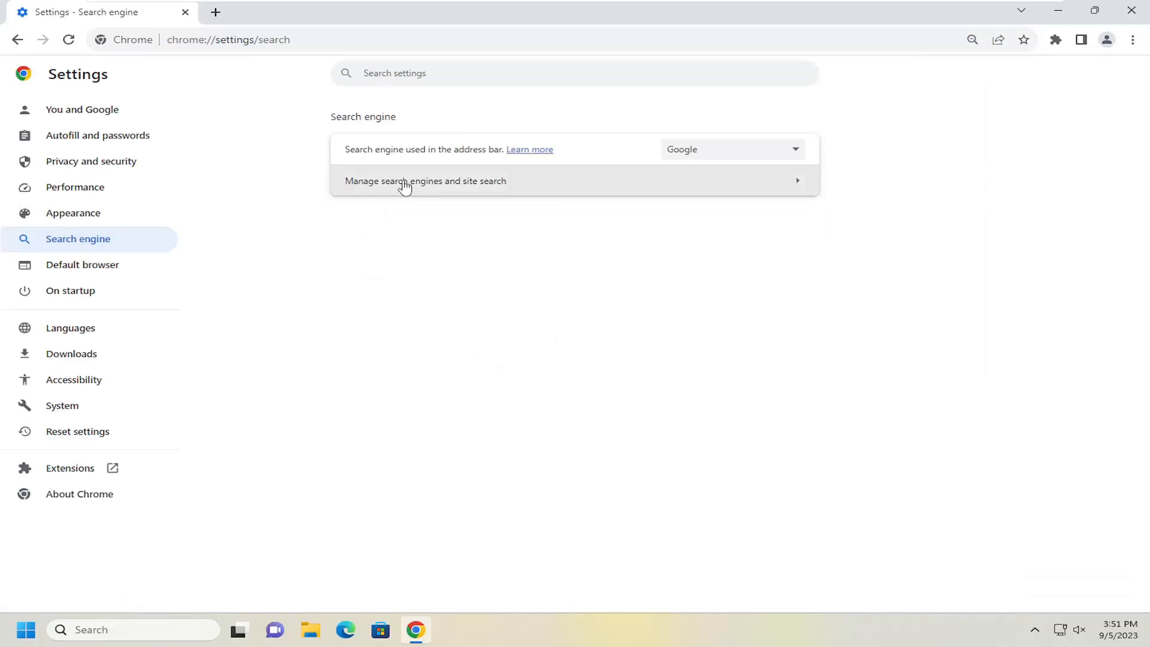
left_click(406, 181)
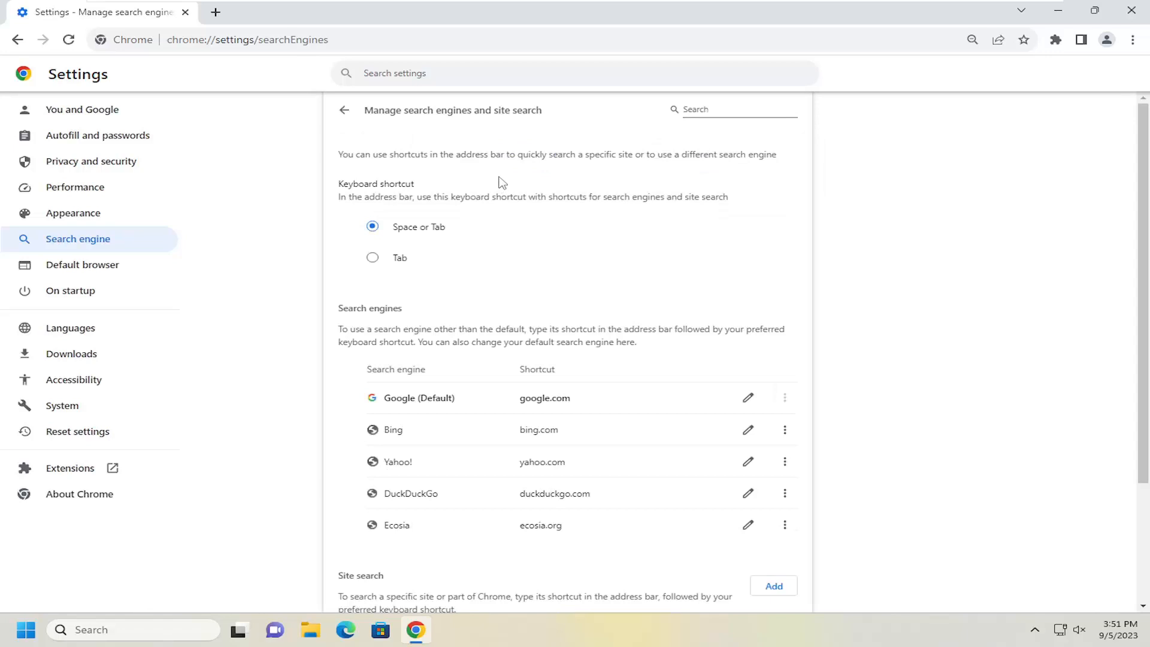
scroll("down", 3)
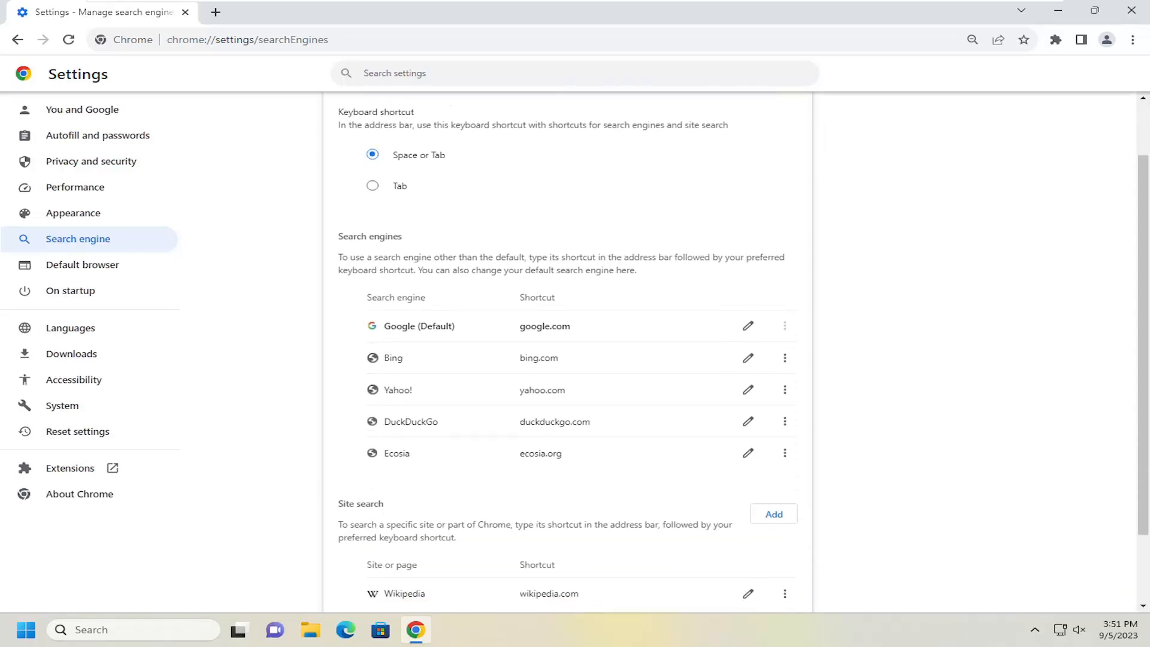
mouse_move(785, 358)
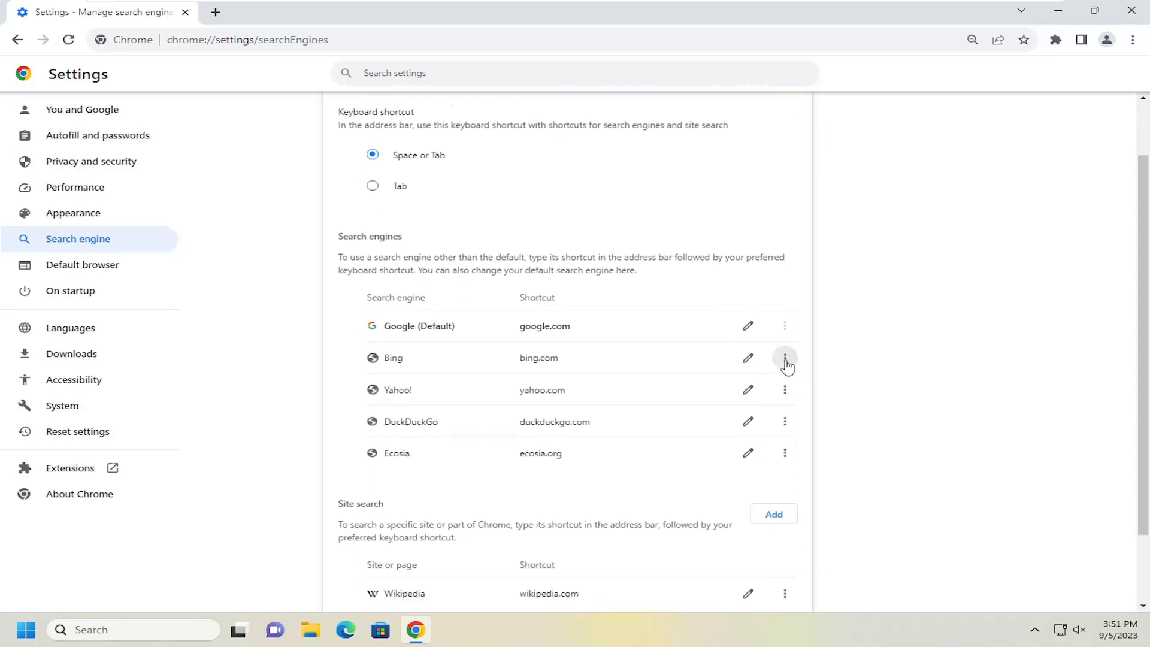
mouse_move(421, 363)
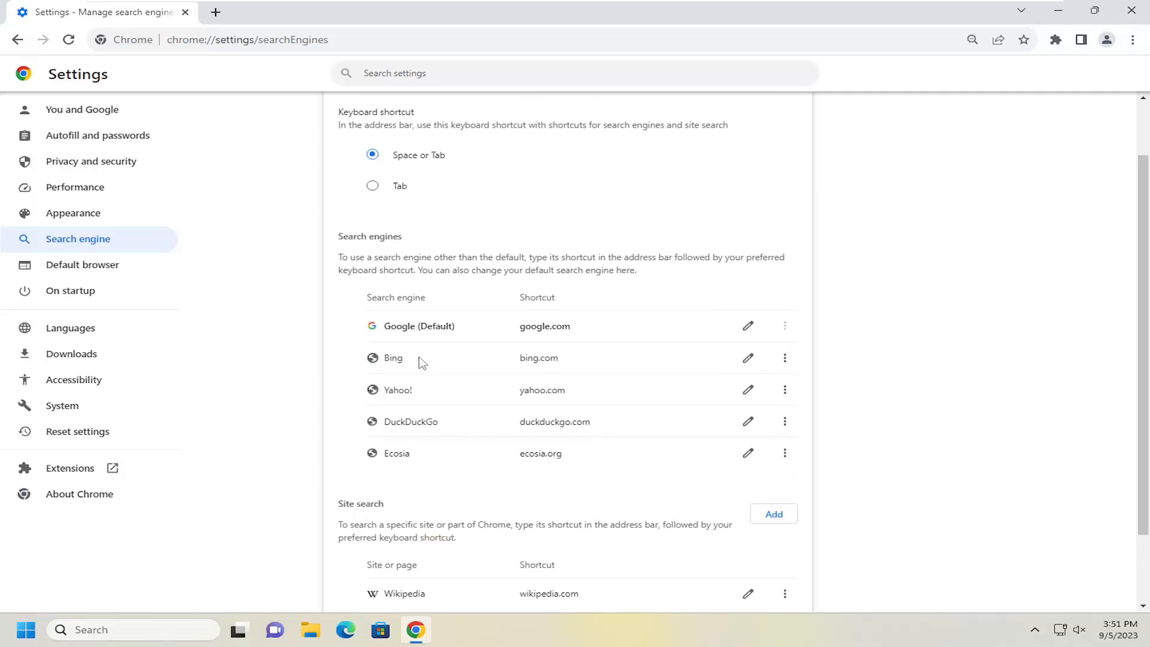
mouse_move(784, 455)
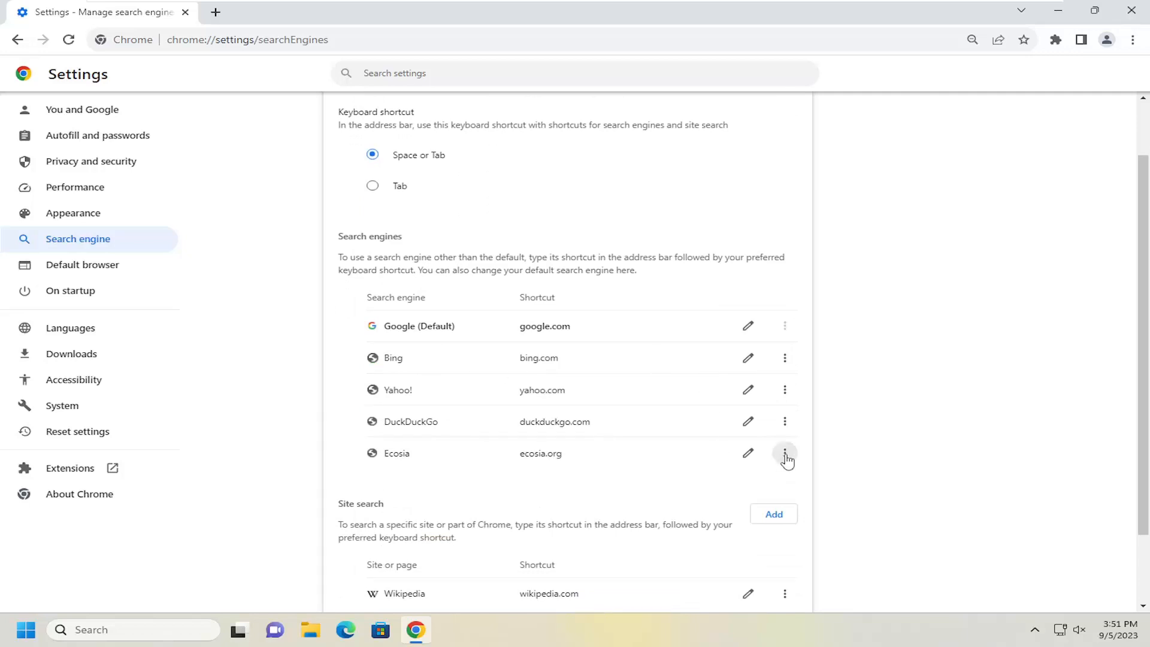
left_click(785, 456)
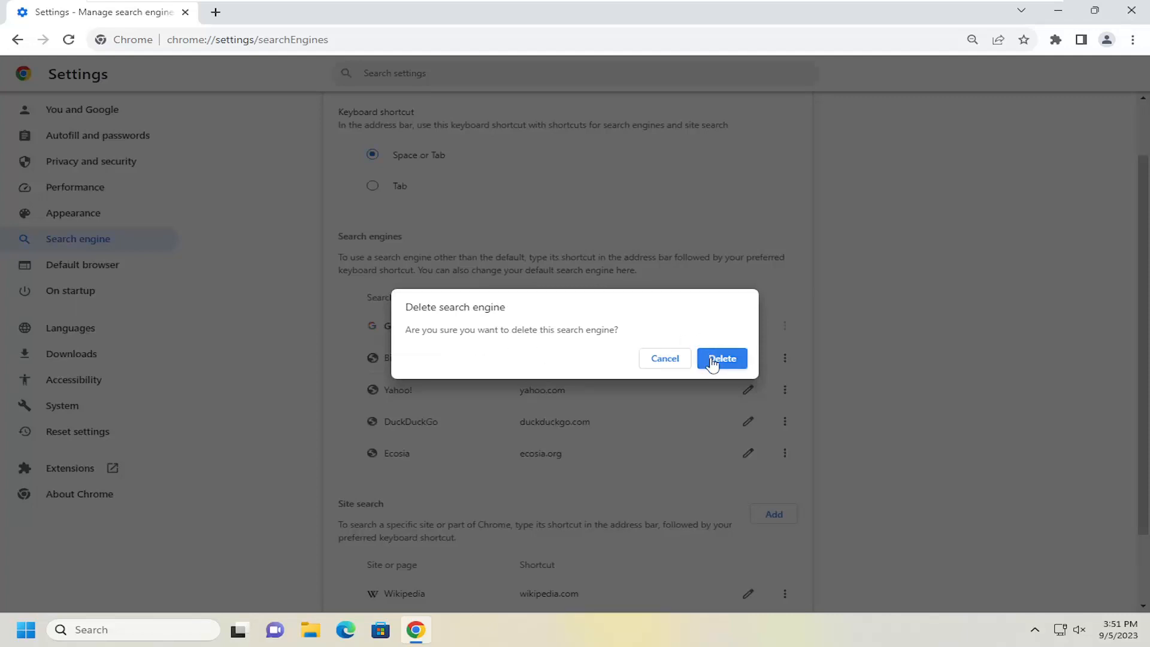
left_click(721, 358)
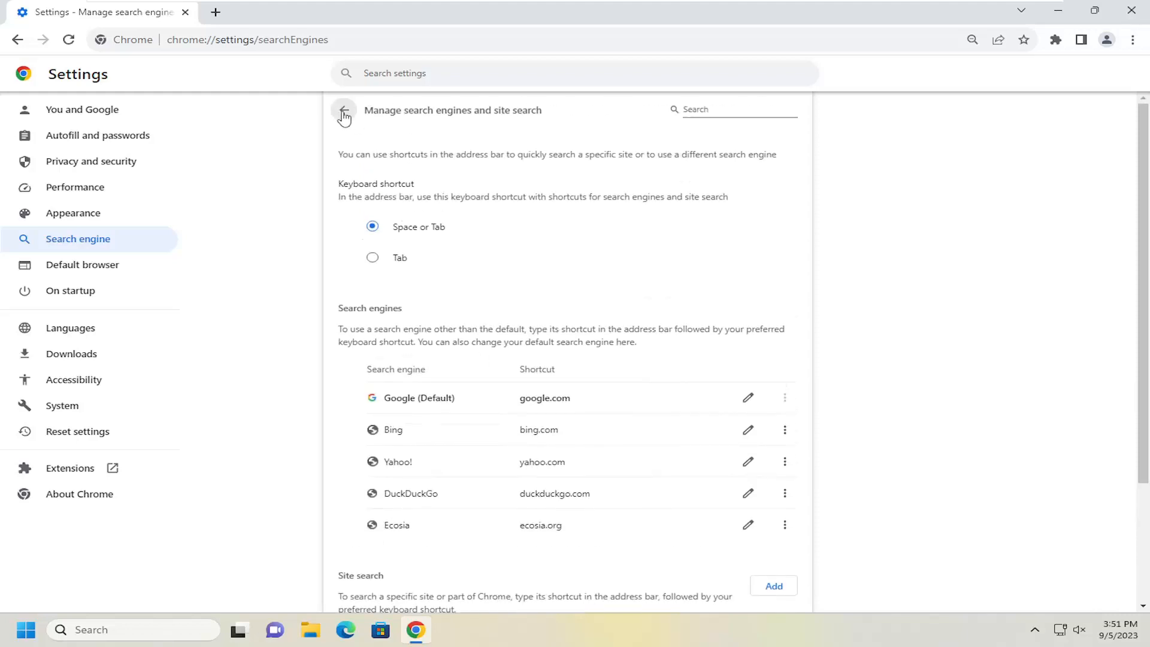
- Go back to Search engine settings and expand the address-bar default search engine dropdown
left_click(344, 111)
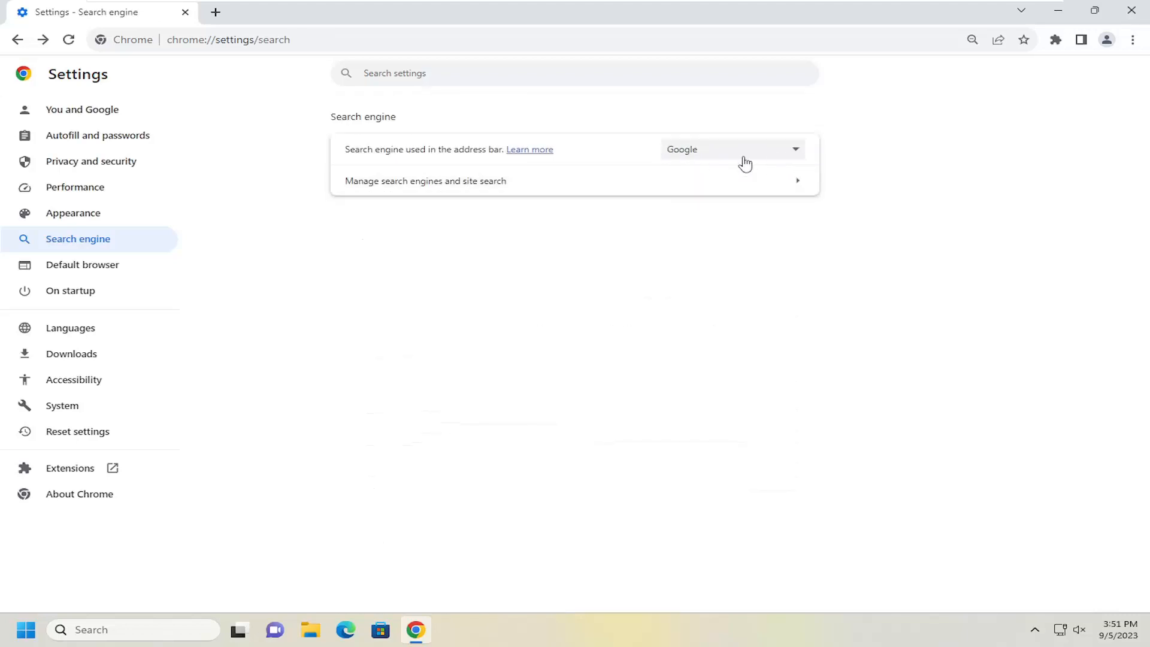
mouse_move(733, 161)
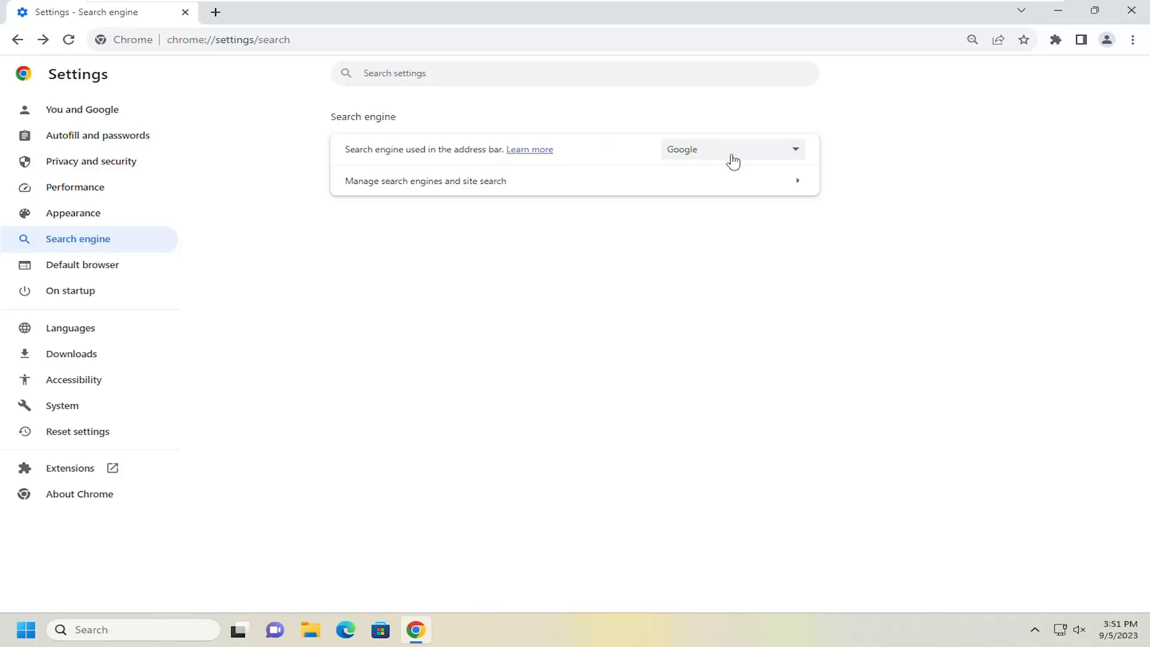
left_click(733, 149)
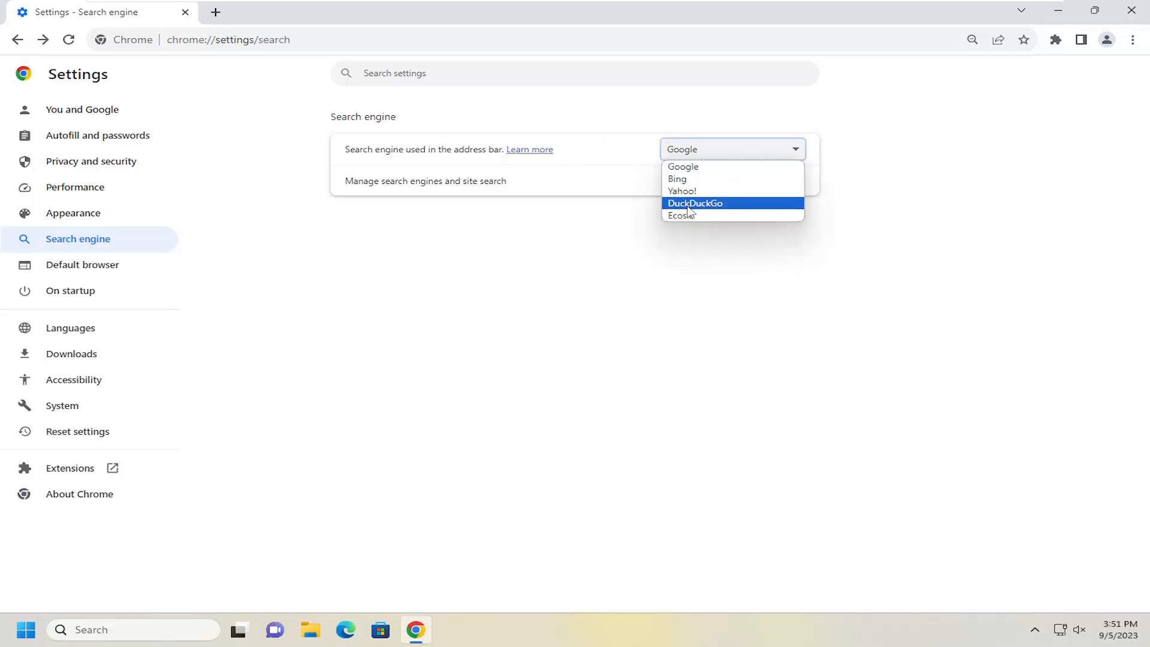